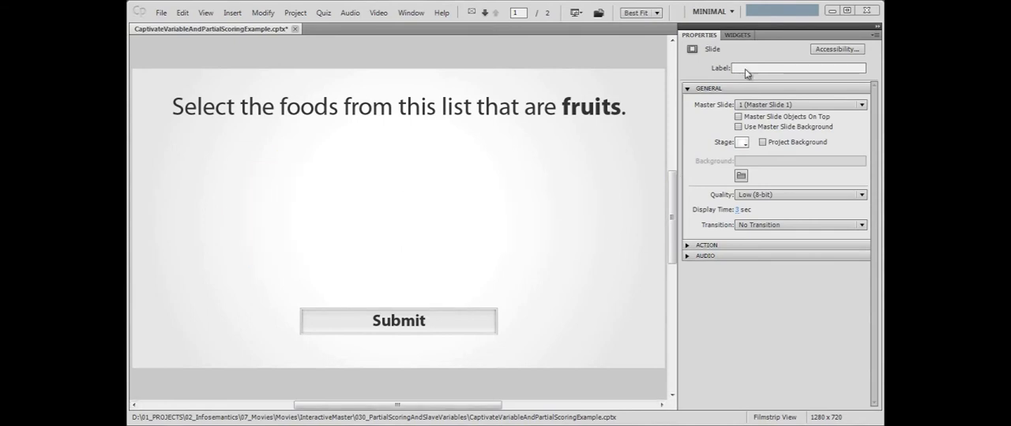
Insert the CheckBoxesEnhanced widget and list ten food values, Pear through Cabbage and Rice
left_click(736, 35)
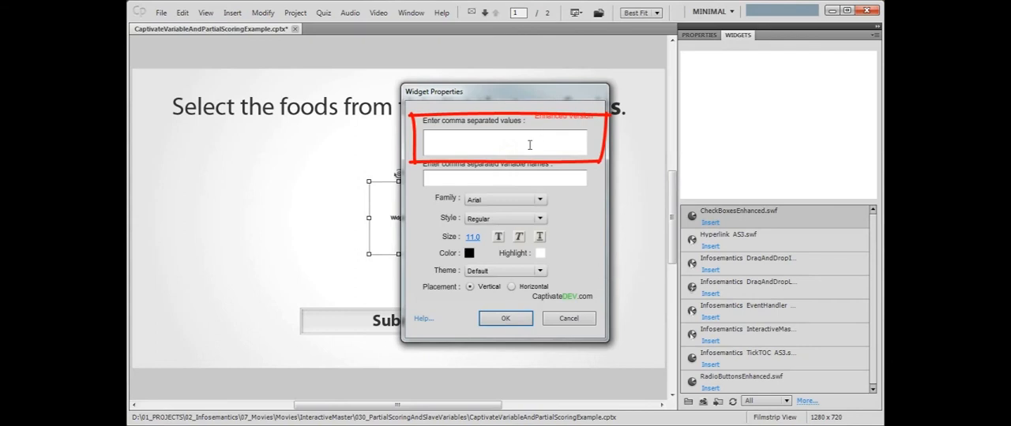
type("Pear,Mustard,")
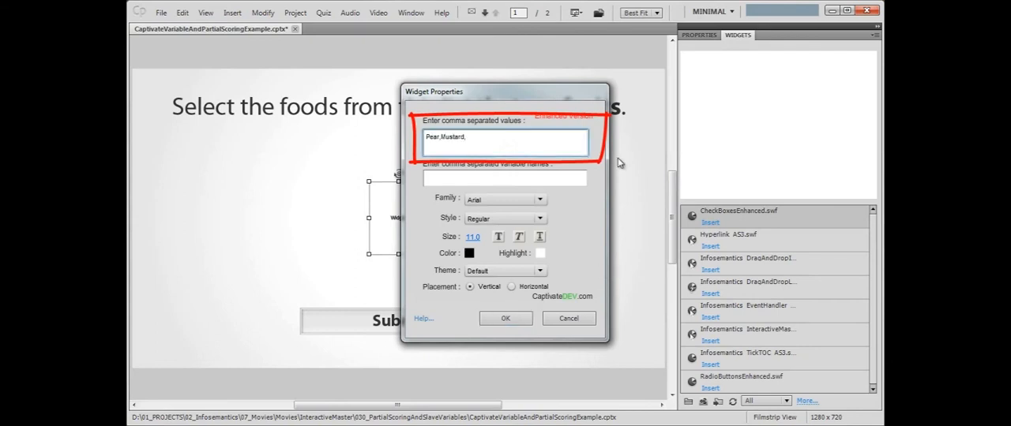
type("Gravy,Strawberry,Toma")
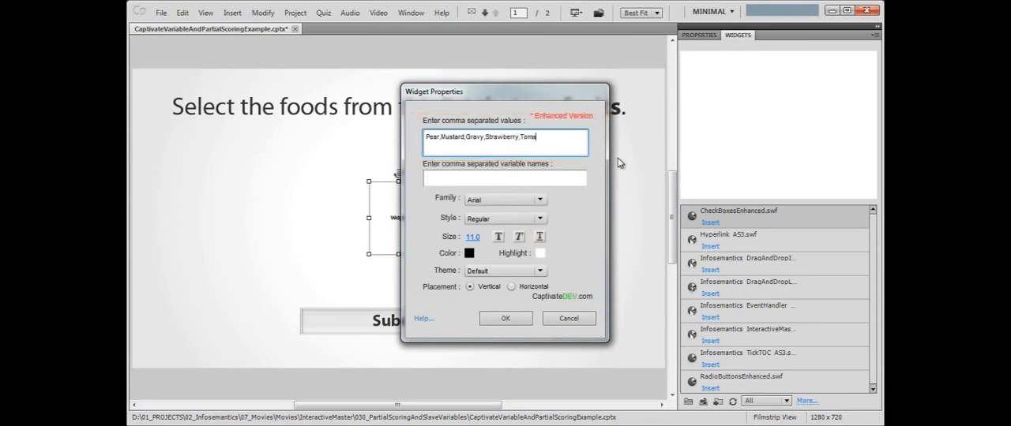
type("to,Cabbage,Lemon,Pineapple,Turkey,Rice")
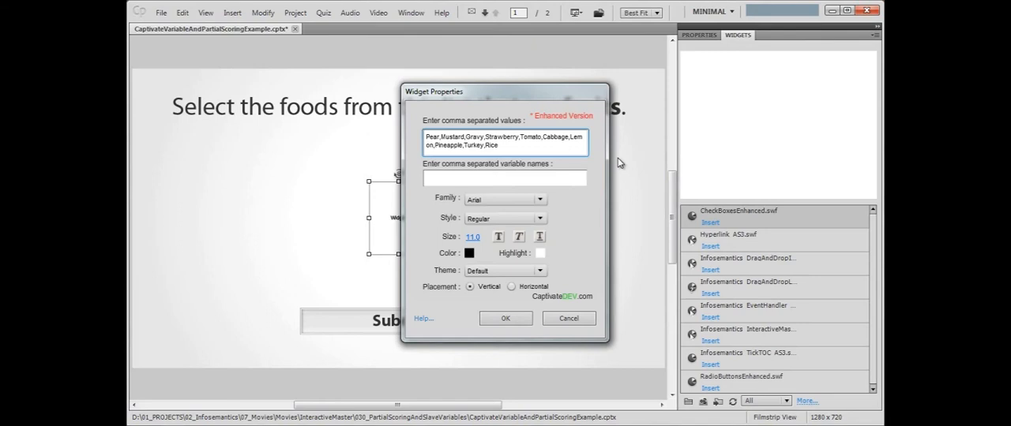
Enter matching uppercase variable names PEAR, LEMON, PINEAPPLE, TURKEY, RICE for the checkboxes
type("PEAR")
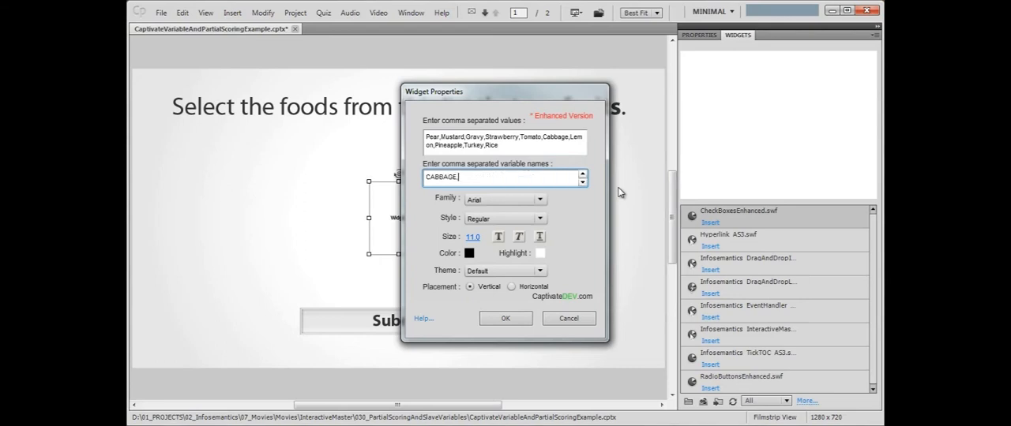
type(",LEMON,PINEAPPLE,TURKEY,")
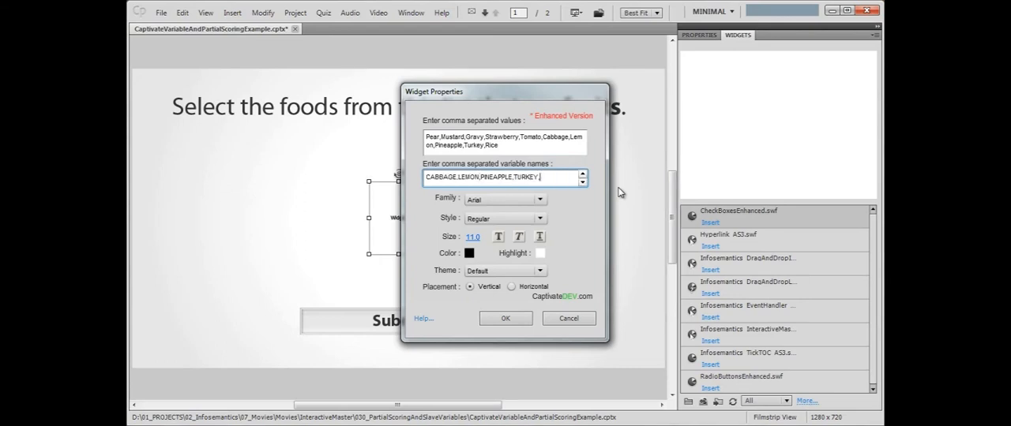
type("RICE")
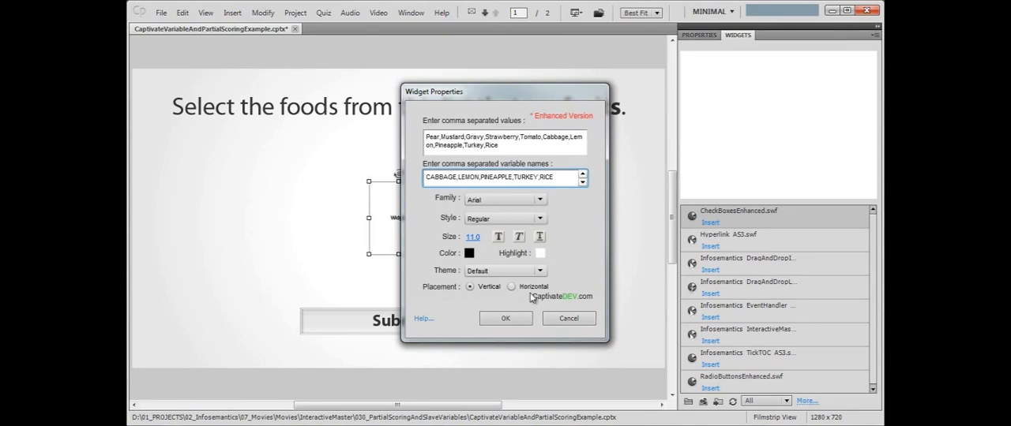
Apply the checklist widget settings and move the checklist toward the slide's left side
left_click(505, 319)
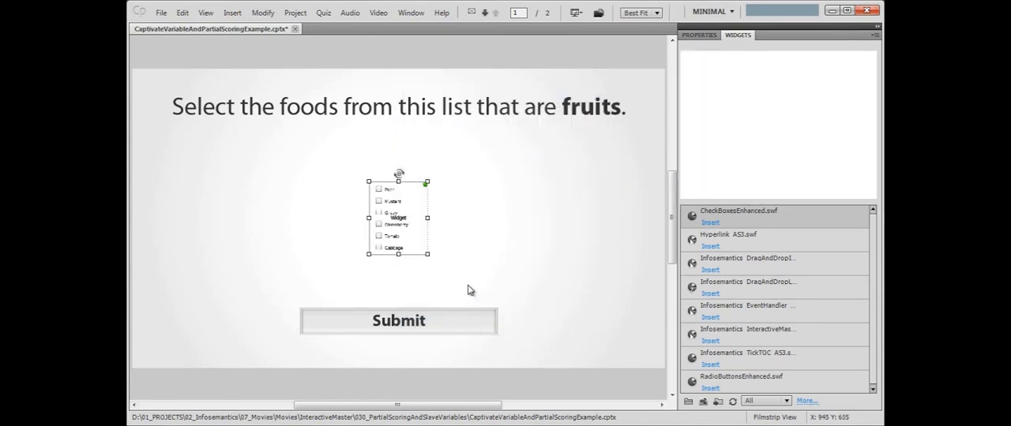
left_click_drag(398, 218, 297, 196)
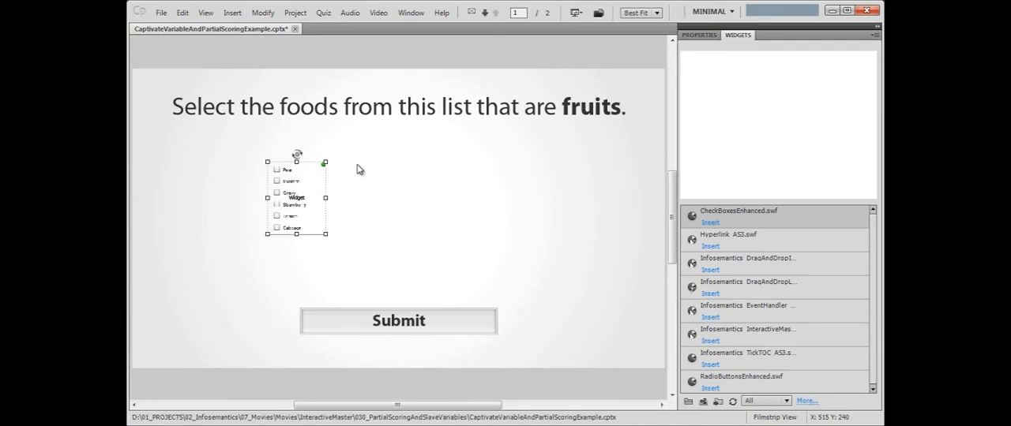
left_click(294, 13)
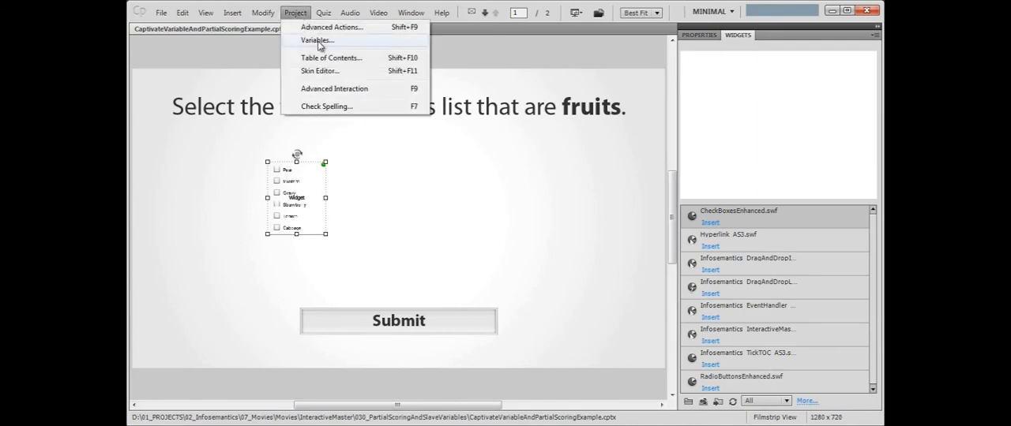
Add the user variable PEAR (and the other foods) in Project Variables, then close the list
left_click(316, 41)
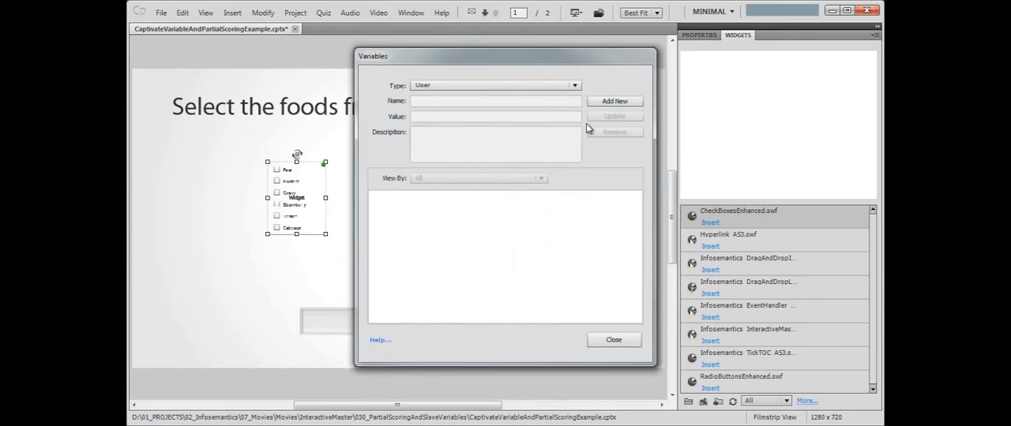
type("PEAR")
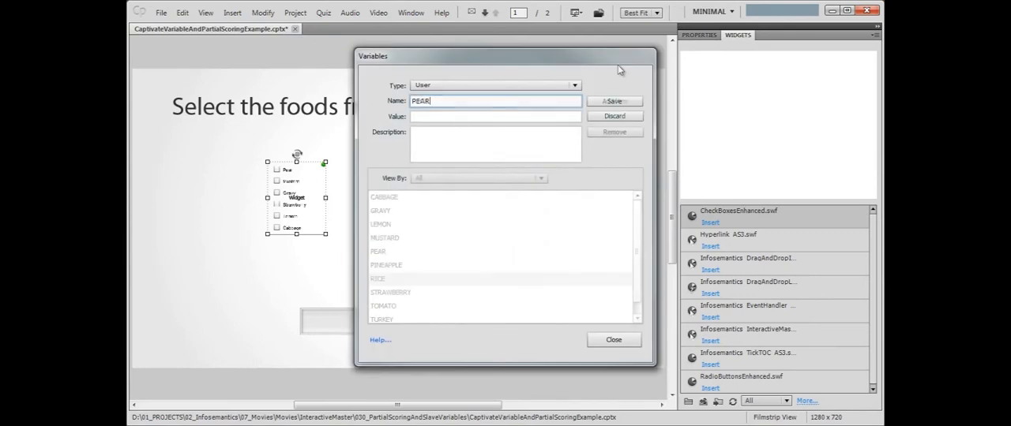
left_click(377, 278)
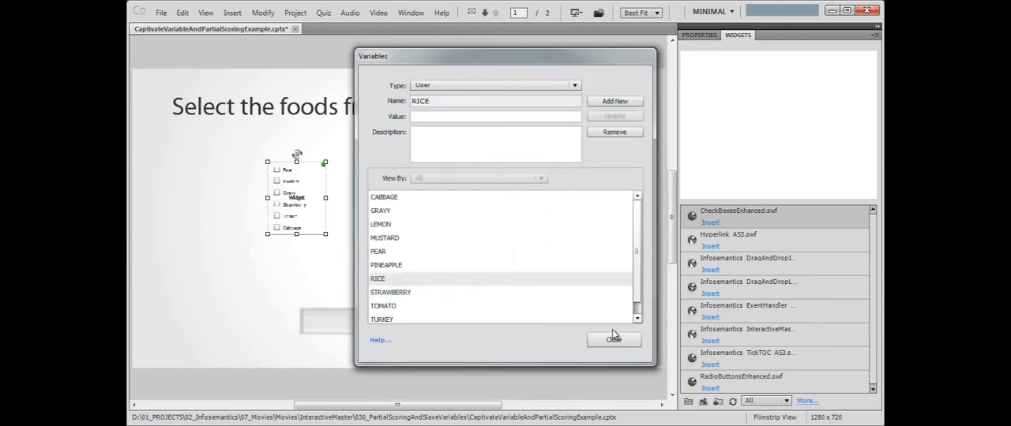
left_click(232, 12)
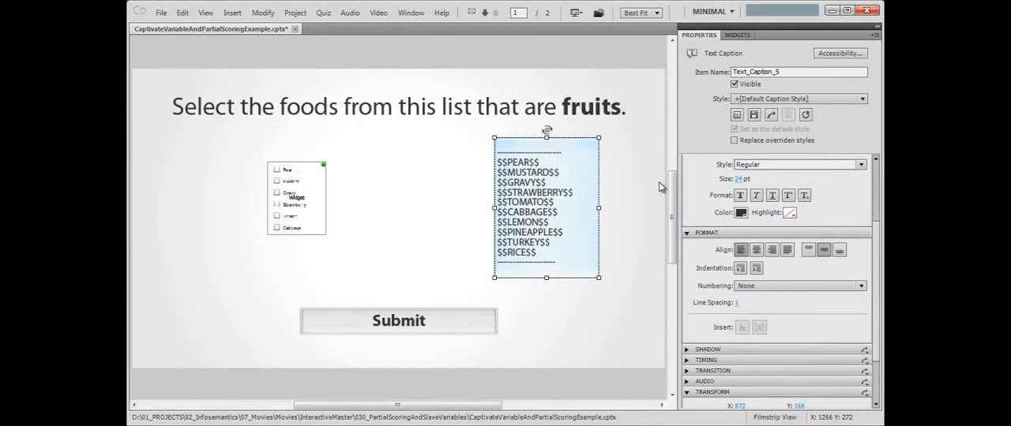
Insert the Infosemantics Interactive Master widget from the Widgets panel
left_click(736, 35)
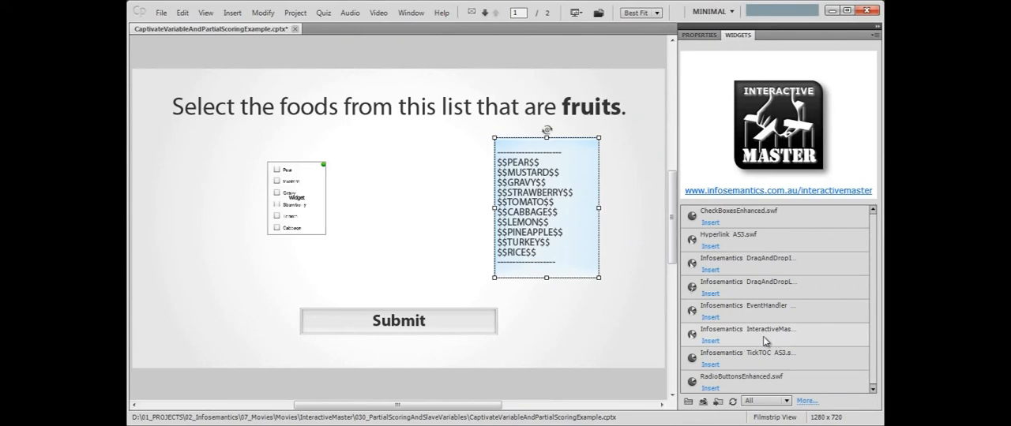
left_click(545, 209)
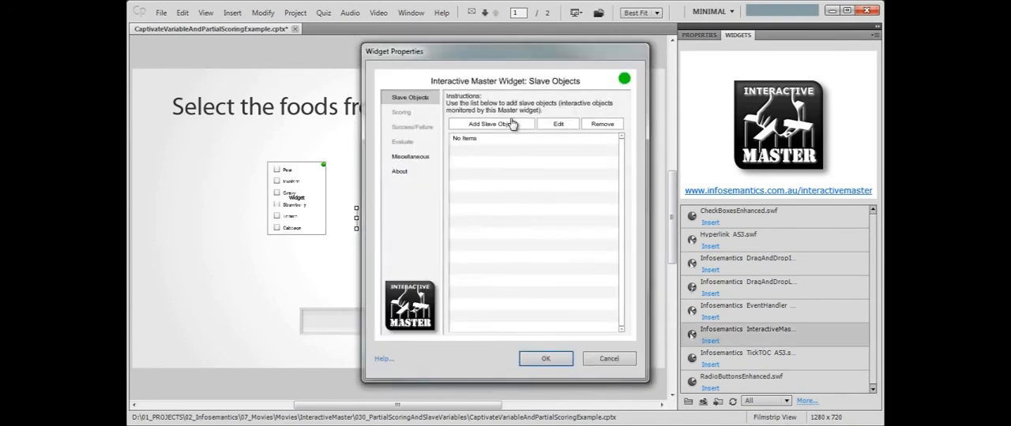
Add PEAR, MUSTARD through RICE as slave objects of the Interactive Master widget
left_click(490, 123)
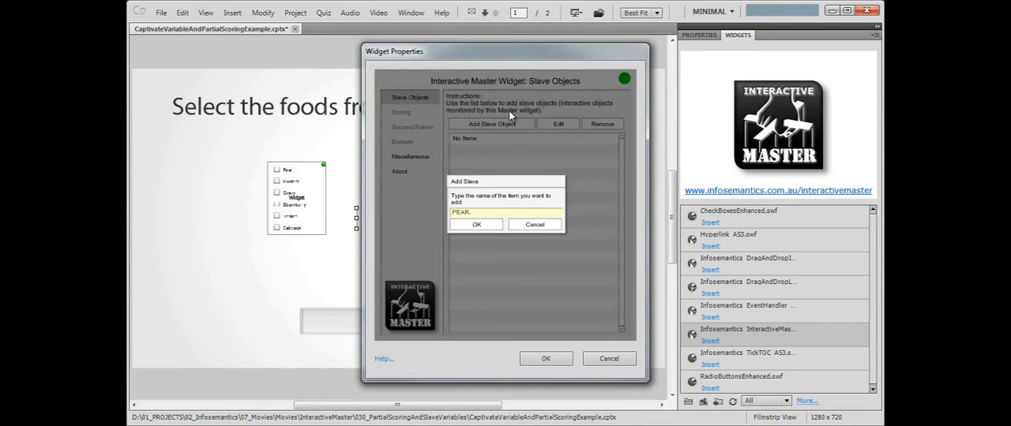
type("MUSTARD.")
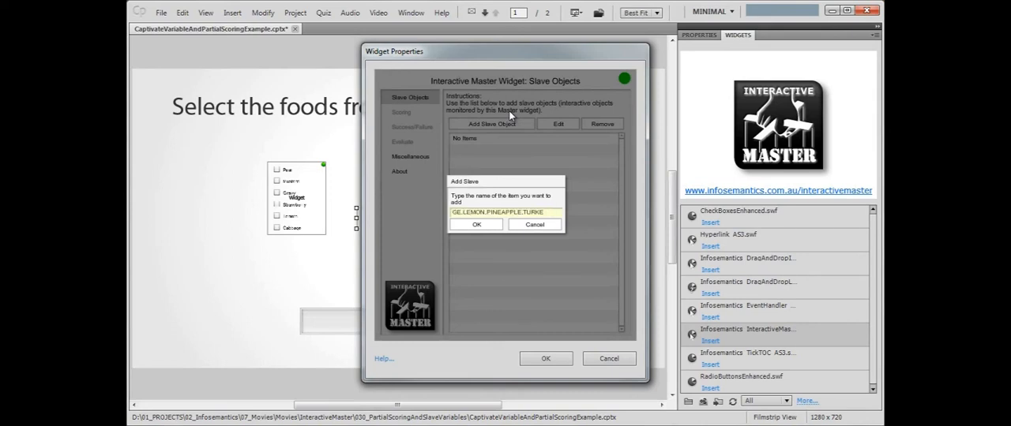
left_click(477, 225)
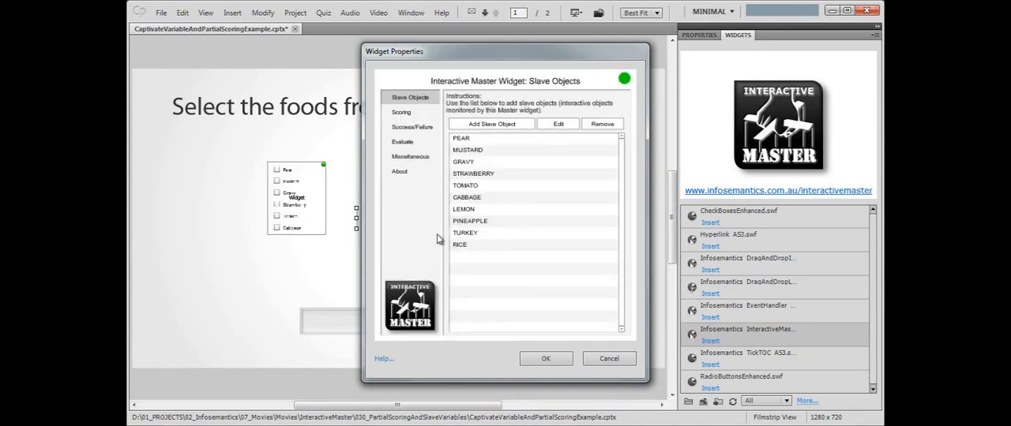
mouse_move(423, 248)
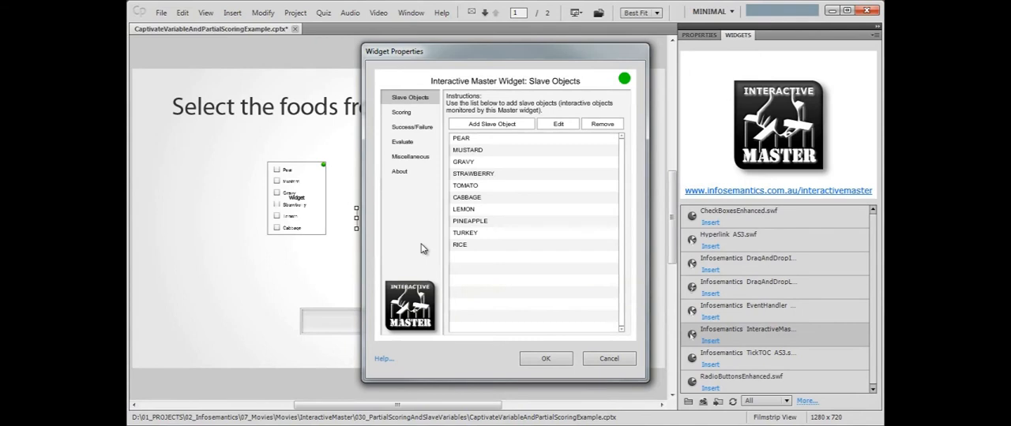
On Miscellaneous, register success when a variable slave holds any value, failure when empty
left_click(410, 154)
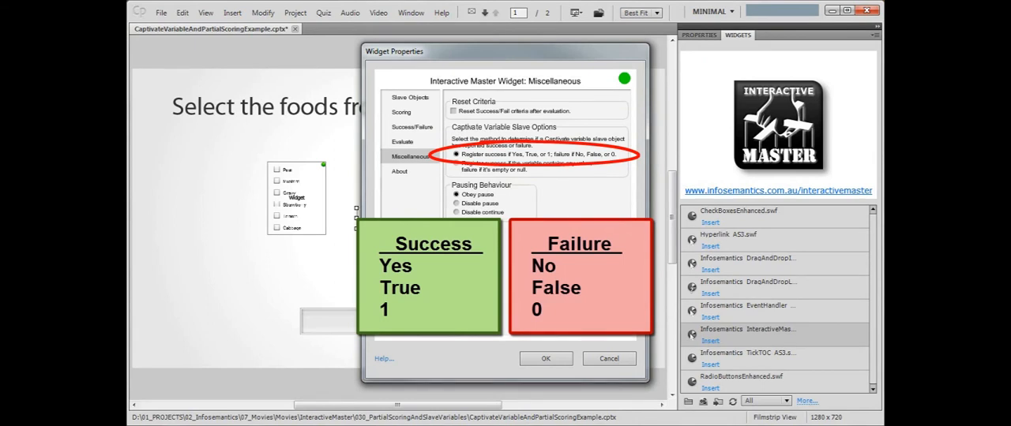
left_click(456, 162)
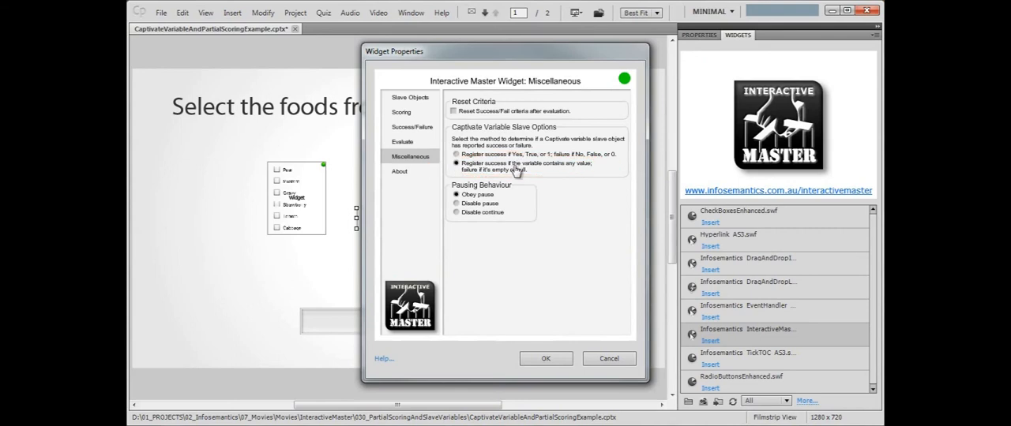
mouse_move(577, 242)
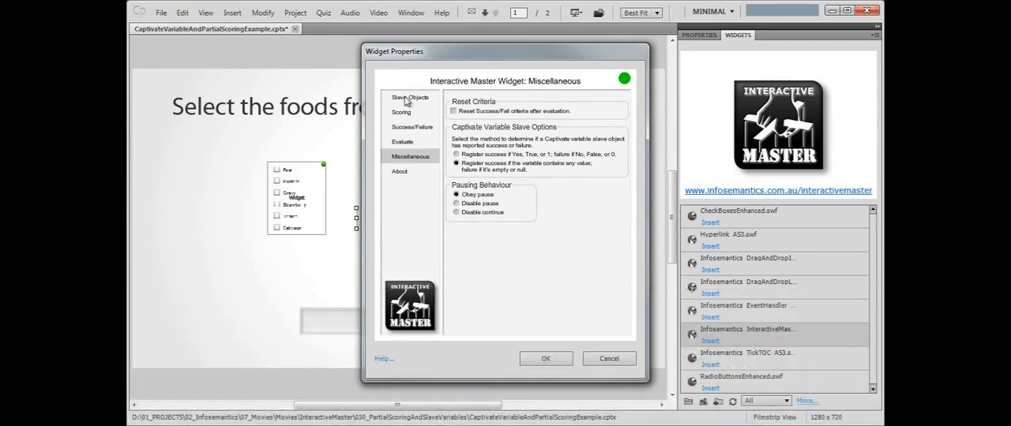
Enter a success score for each food slave, PEAR, MUSTARD, GRAVY, STRAWBERRY through RICE
left_click(402, 111)
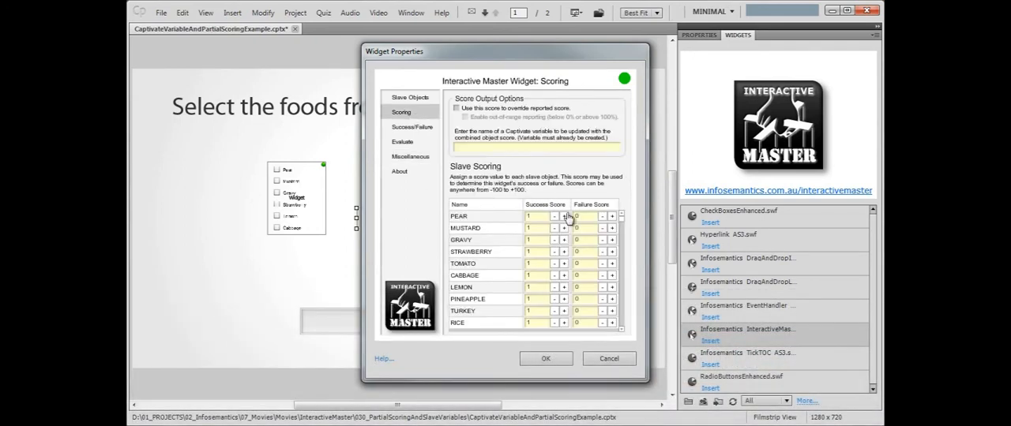
left_click(563, 214)
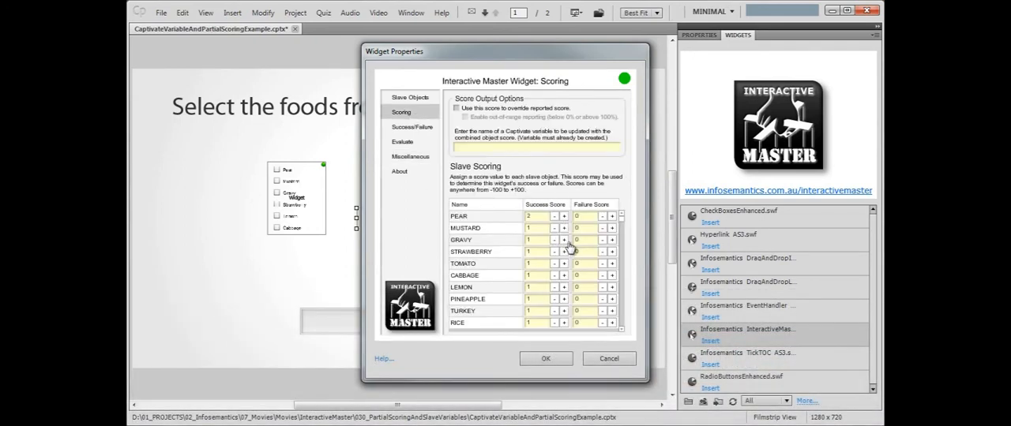
left_click(563, 251)
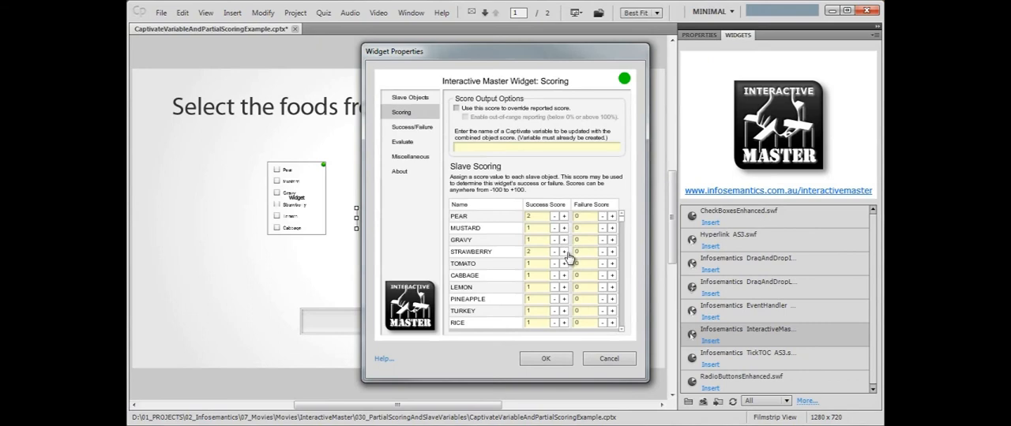
left_click(553, 251)
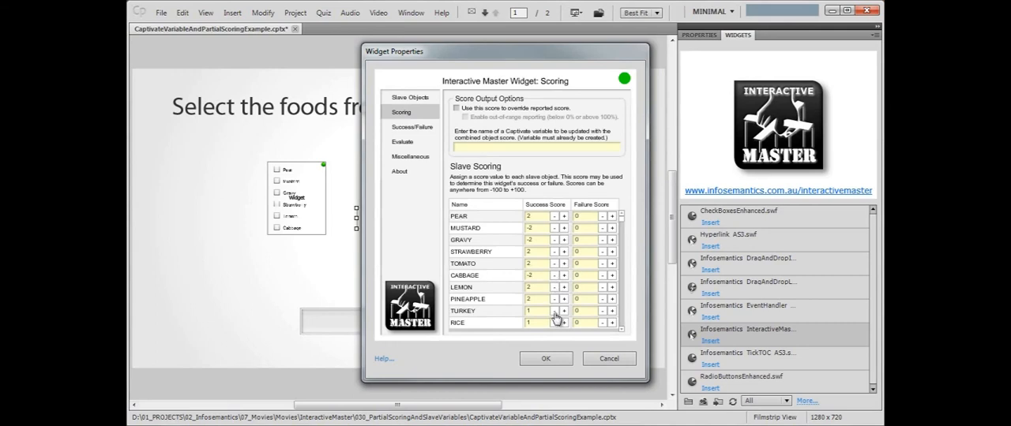
left_click(554, 322)
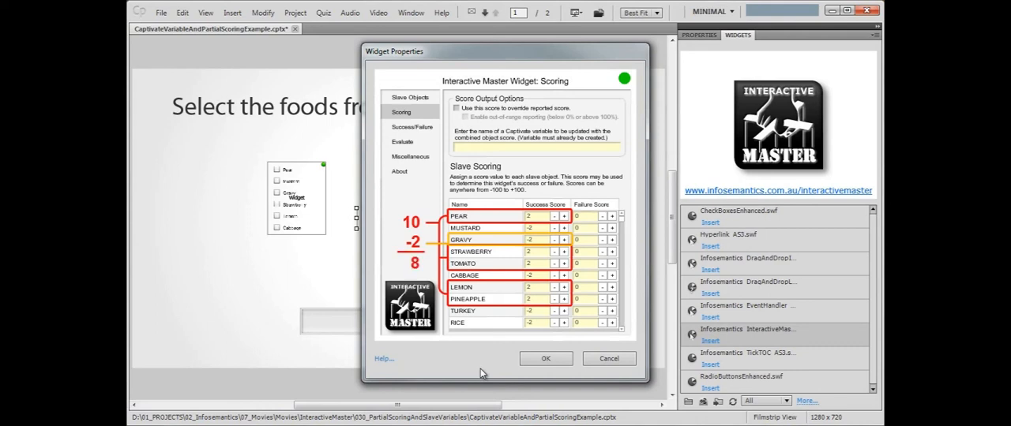
left_click(411, 126)
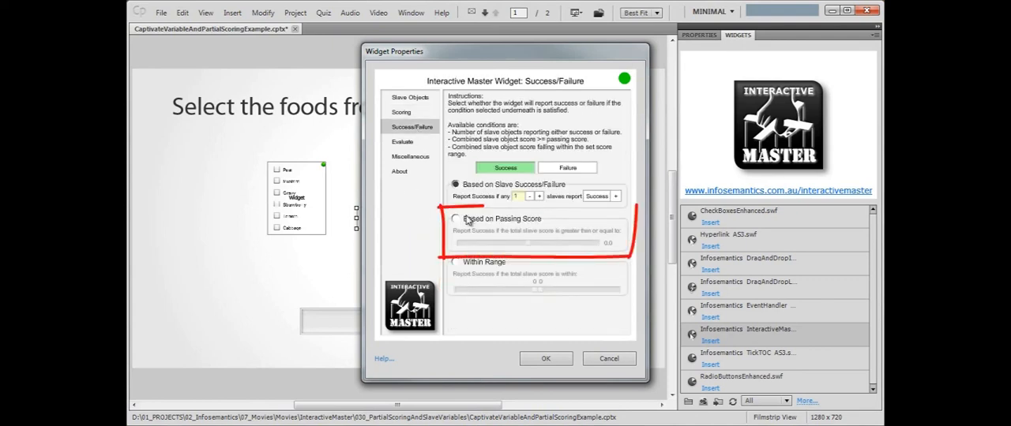
Base success on a passing score and set the passing threshold with the slider
left_click(454, 218)
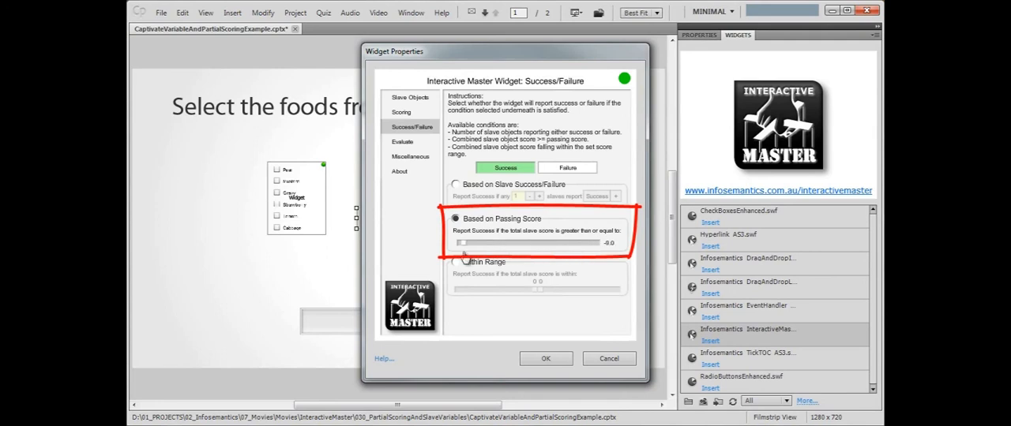
left_click_drag(456, 243, 539, 243)
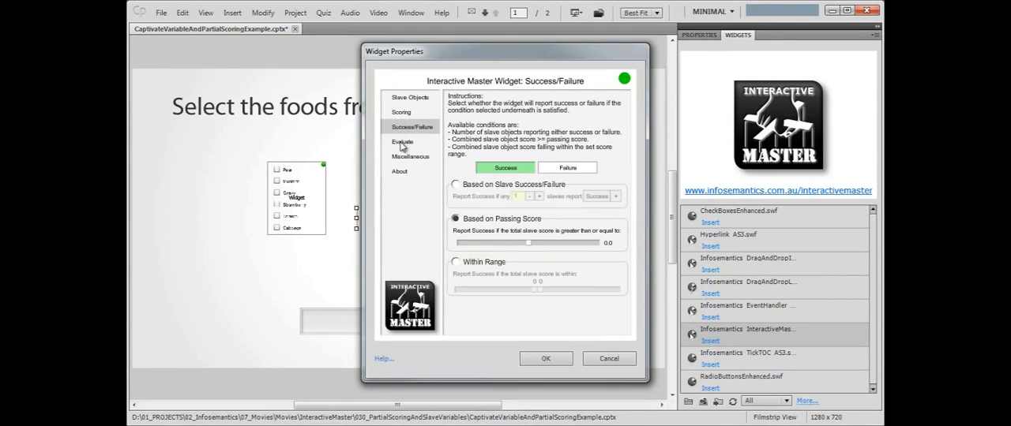
Evaluate the widget when the Submit object is clicked and apply the widget properties
left_click(403, 142)
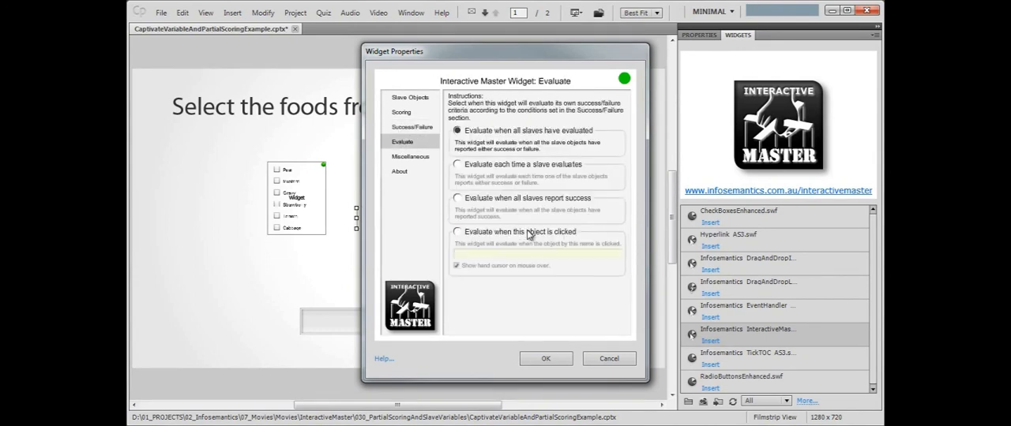
left_click(458, 230)
type("Submit")
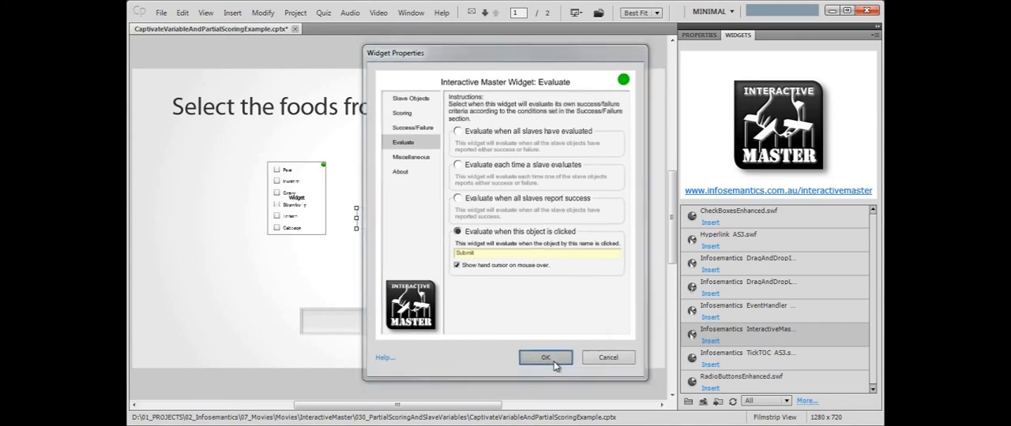
left_click(544, 357)
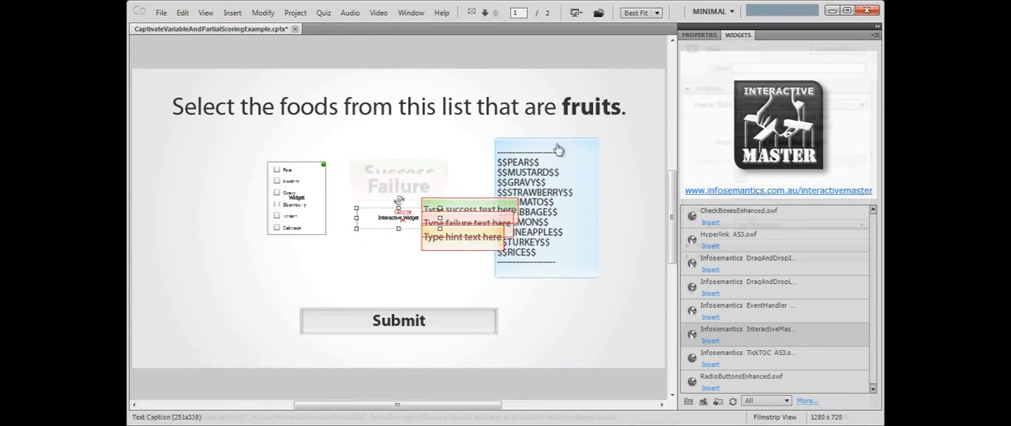
Include the widget in the quiz, added to the total, worth 10 points
left_click(398, 218)
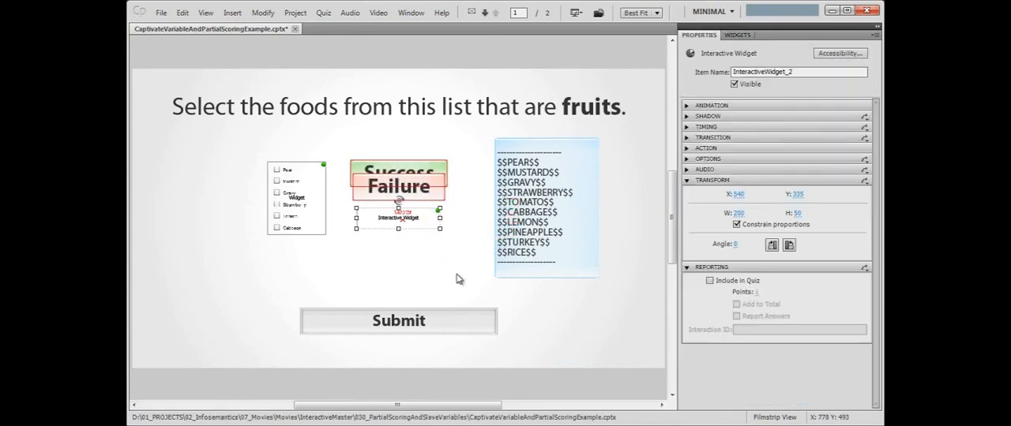
left_click(709, 281)
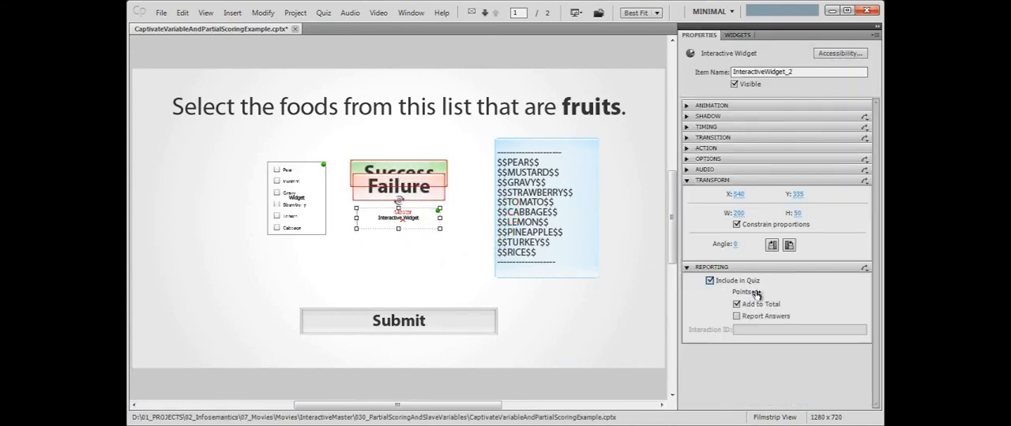
left_click(761, 292)
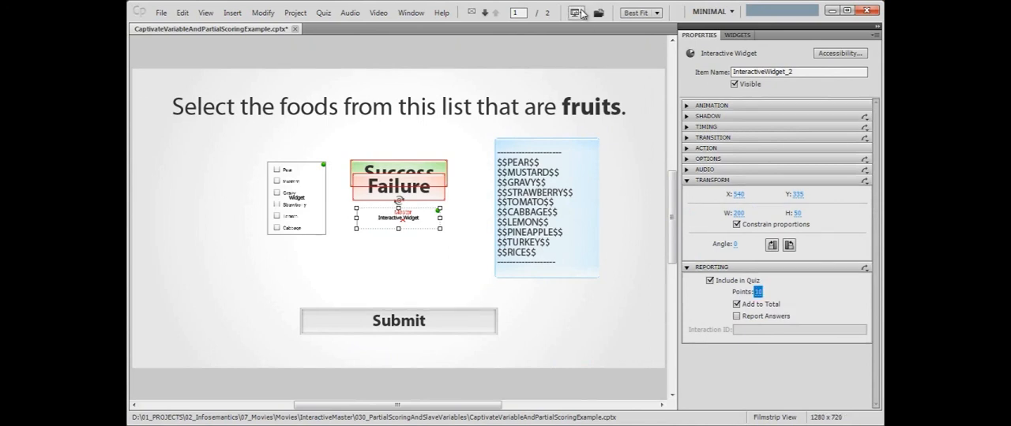
left_click(575, 13)
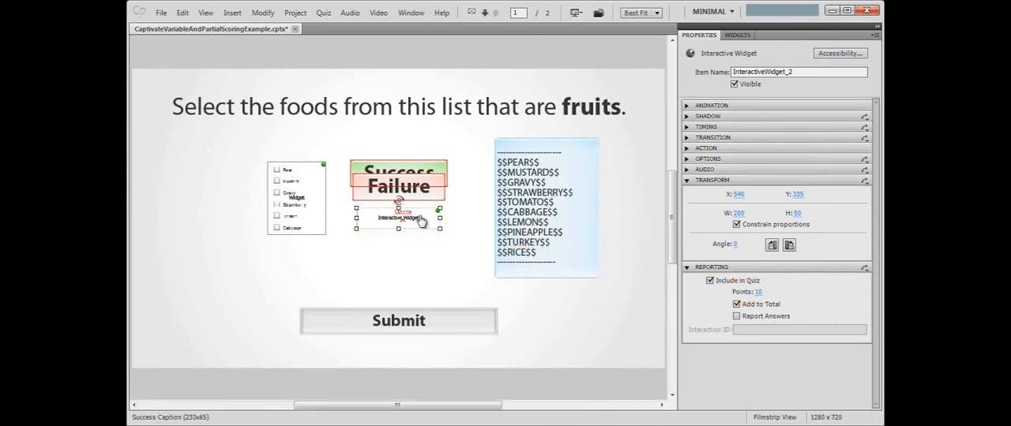
double_click(398, 218)
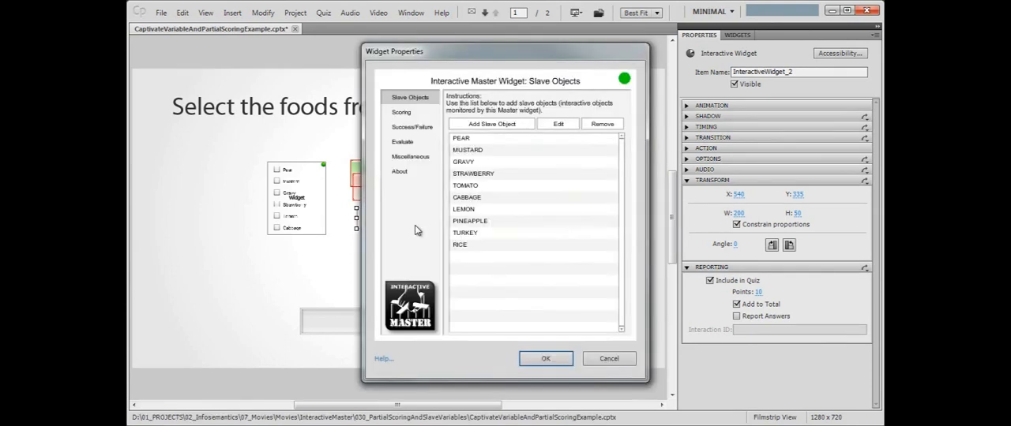
left_click(401, 112)
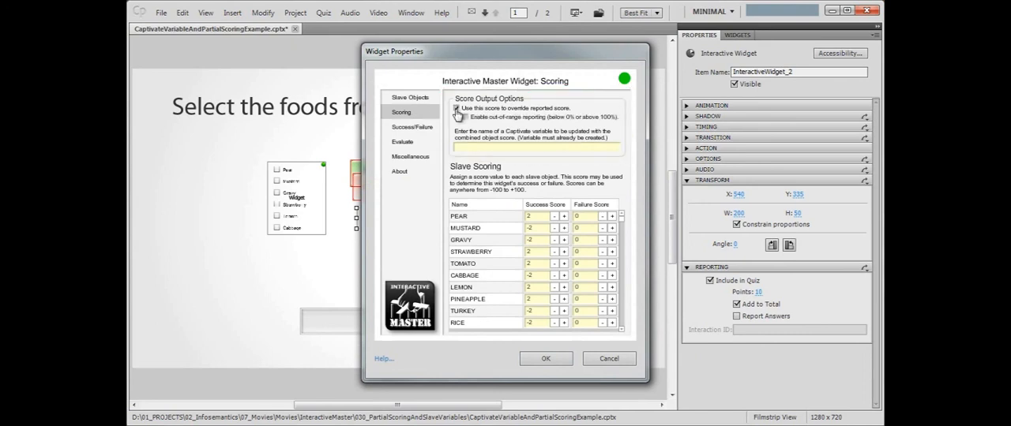
left_click(457, 117)
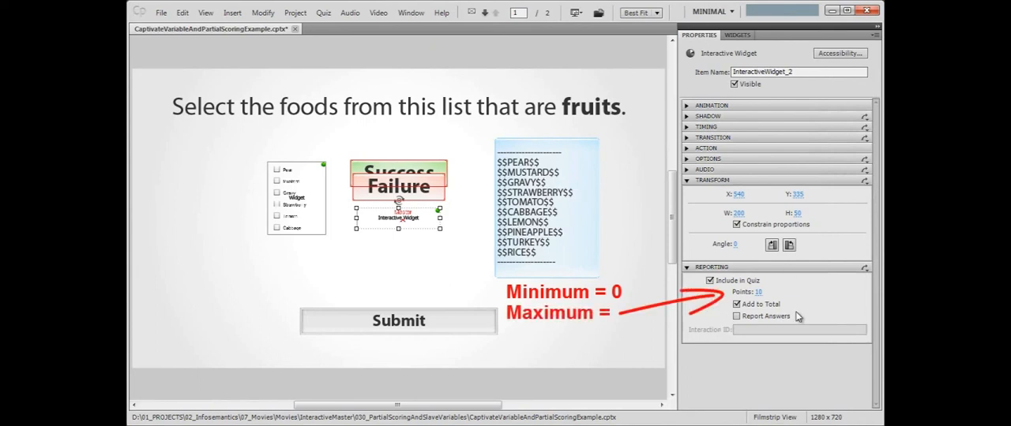
mouse_move(719, 394)
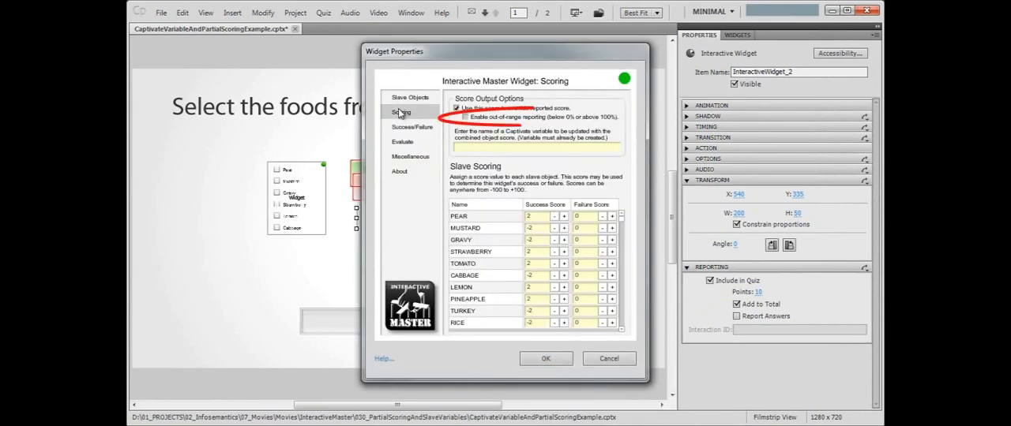
Enable out-of-range score reporting in the widget, then launch a full Project preview
left_click(464, 117)
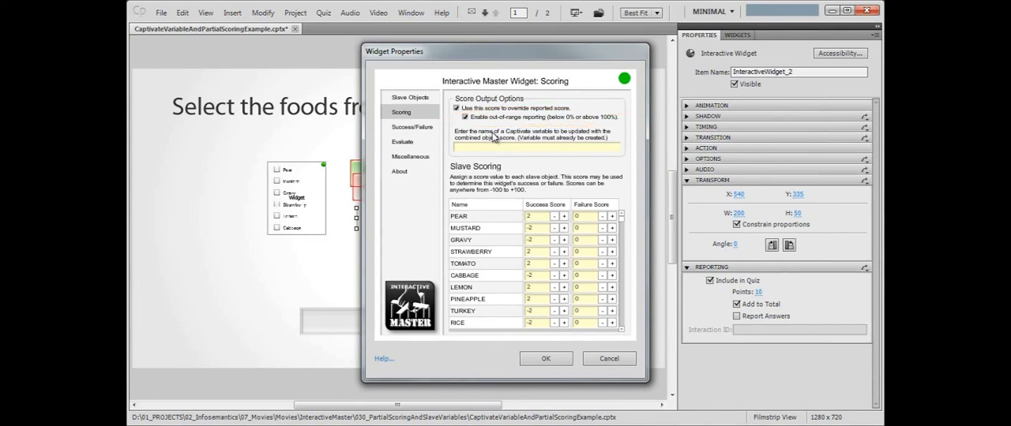
left_click(546, 358)
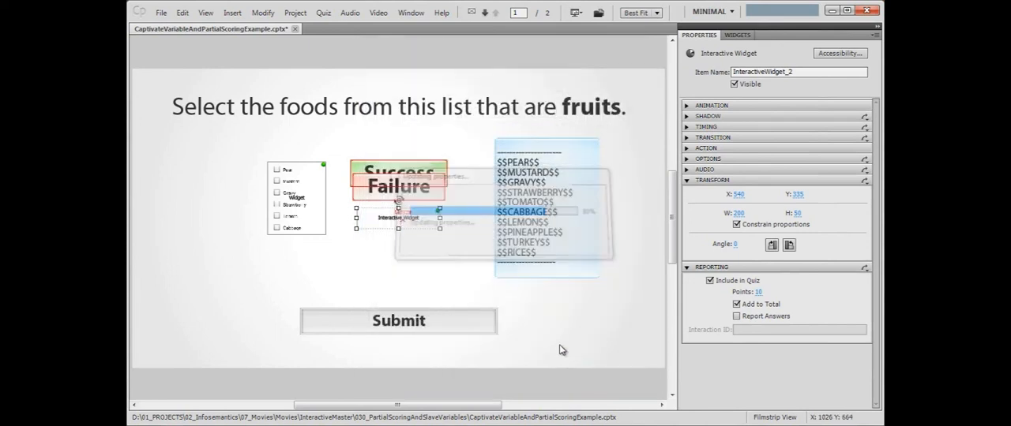
left_click(575, 13)
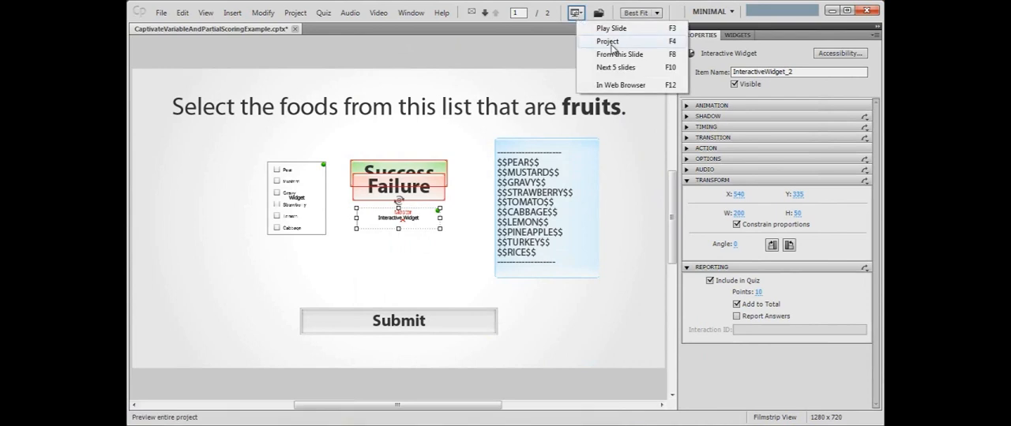
left_click(606, 41)
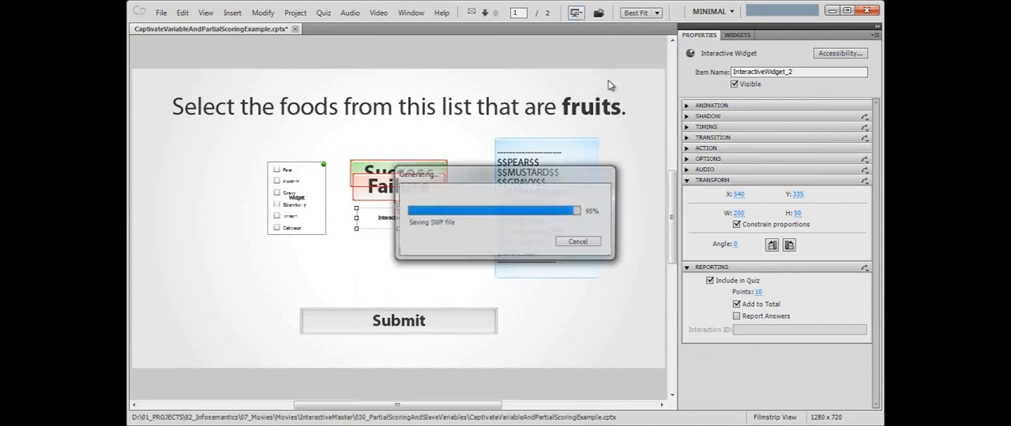